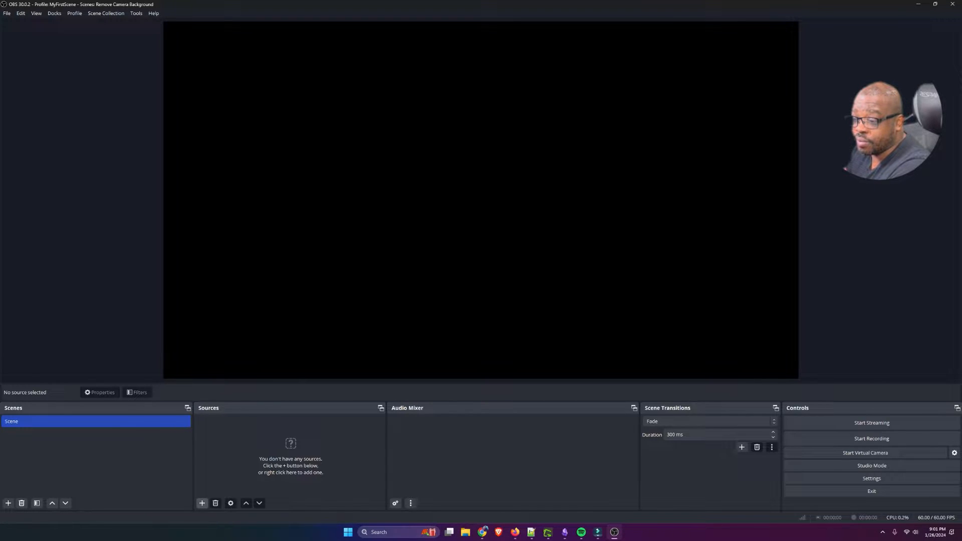
- Add a Video Capture Device source using the Elgato Facecam and fit it to the preview
left_click(201, 503)
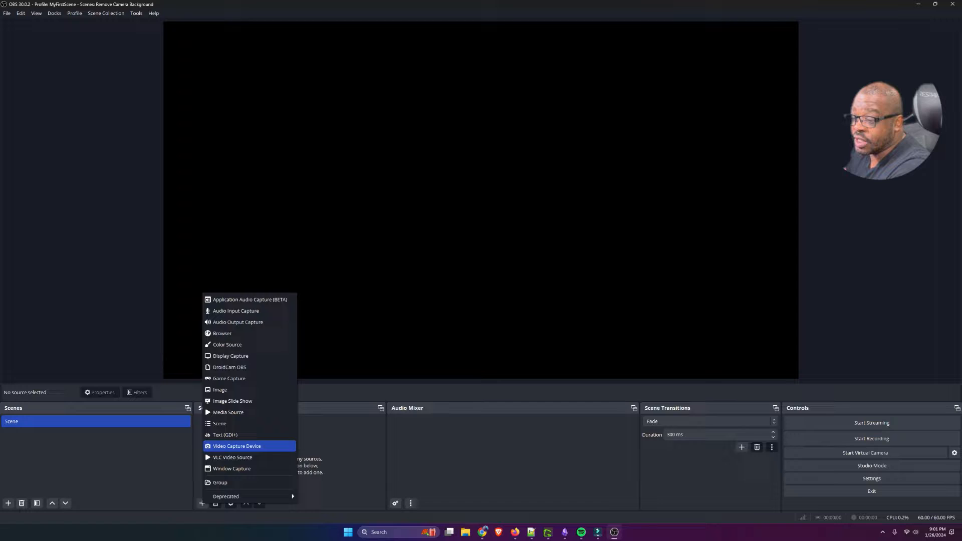
left_click(237, 446)
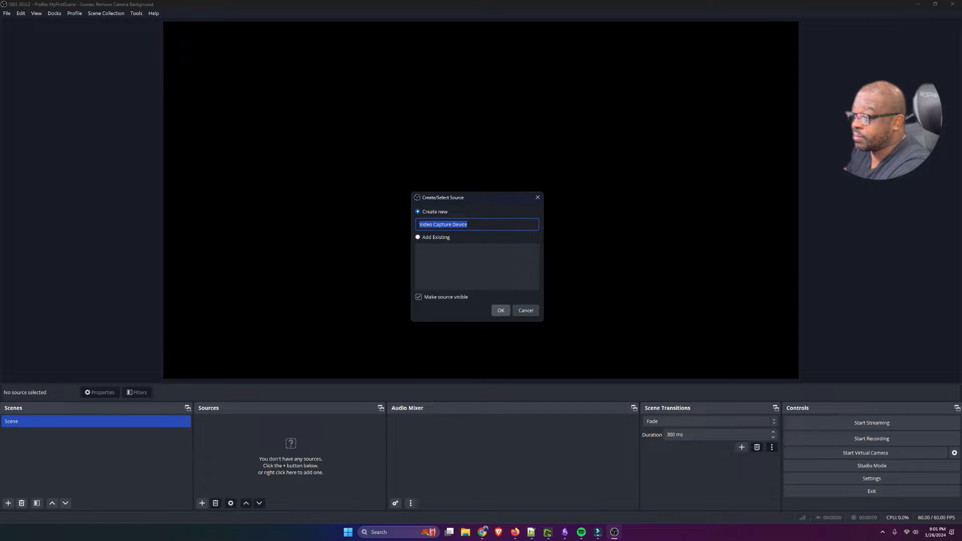
left_click(501, 309)
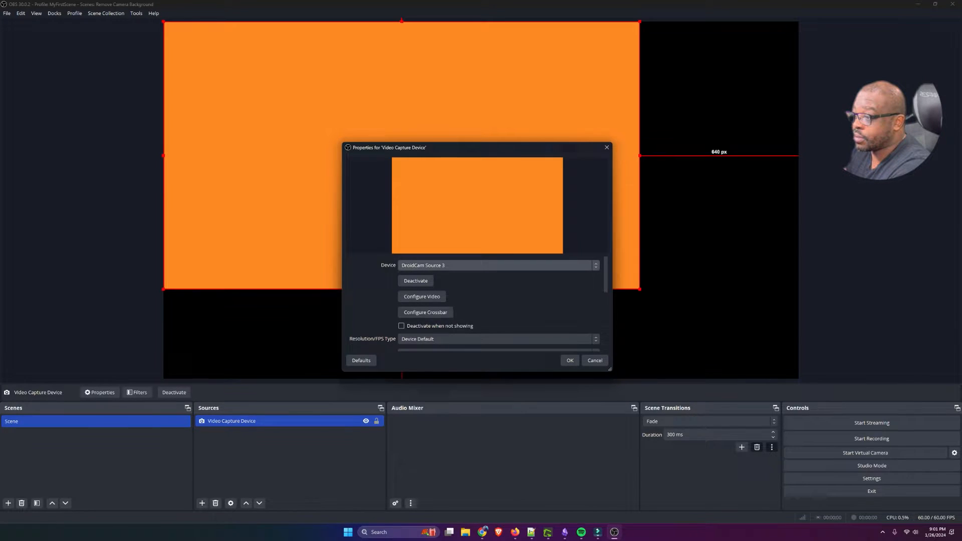
left_click(497, 264)
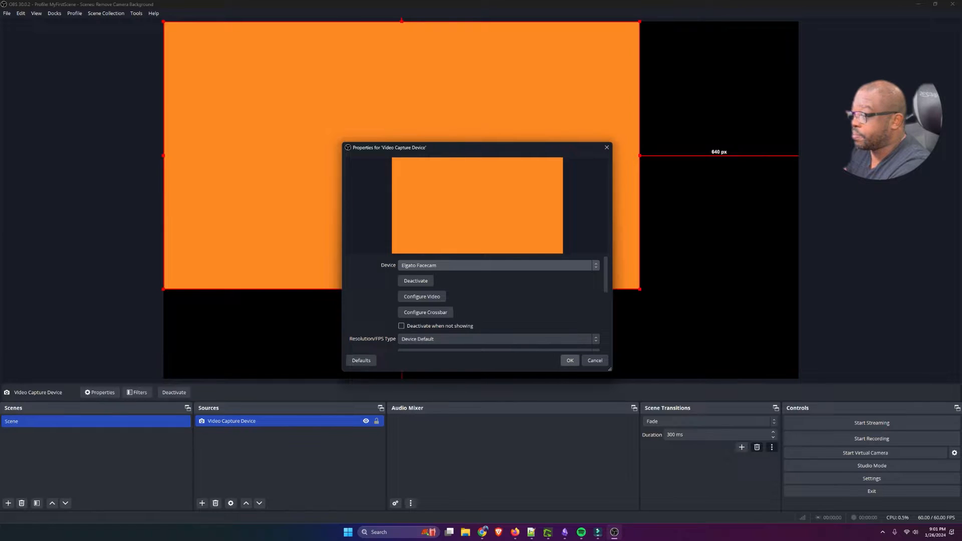
left_click(568, 360)
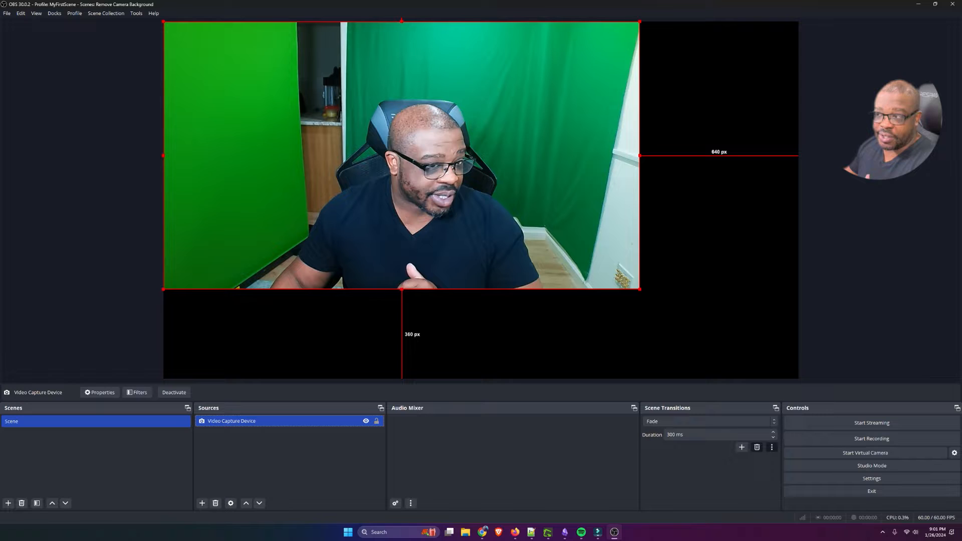
right_click(401, 153)
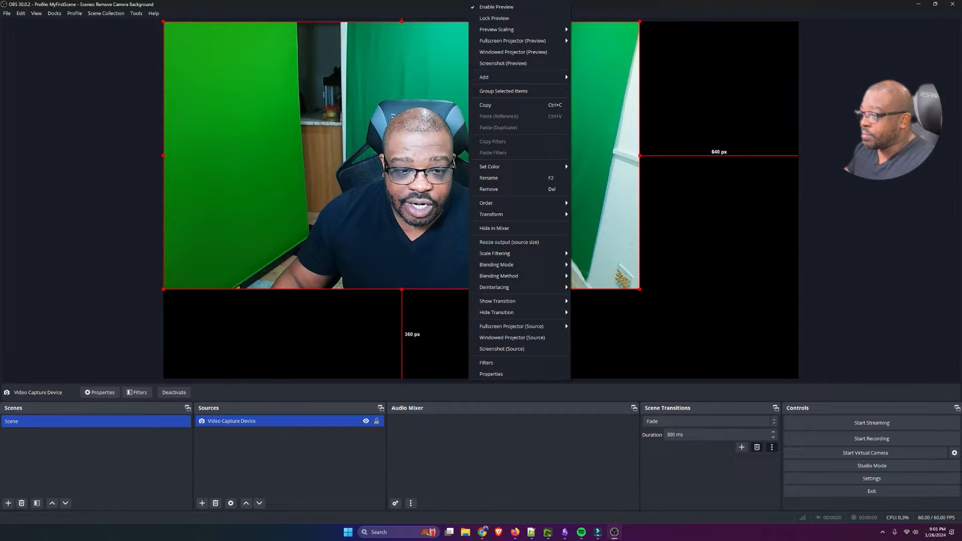
mouse_move(496, 265)
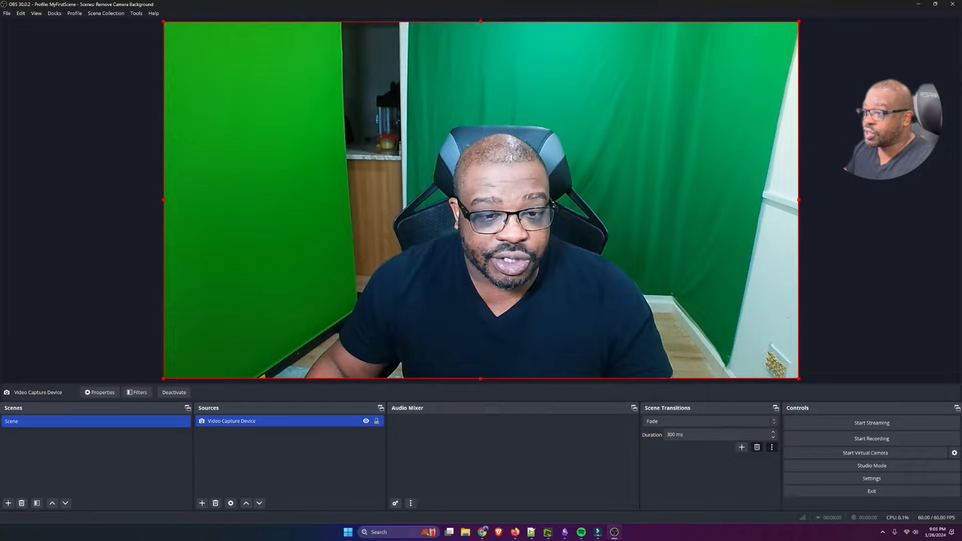
- Add a new Image source to the scene and browse for its picture file
left_click(201, 503)
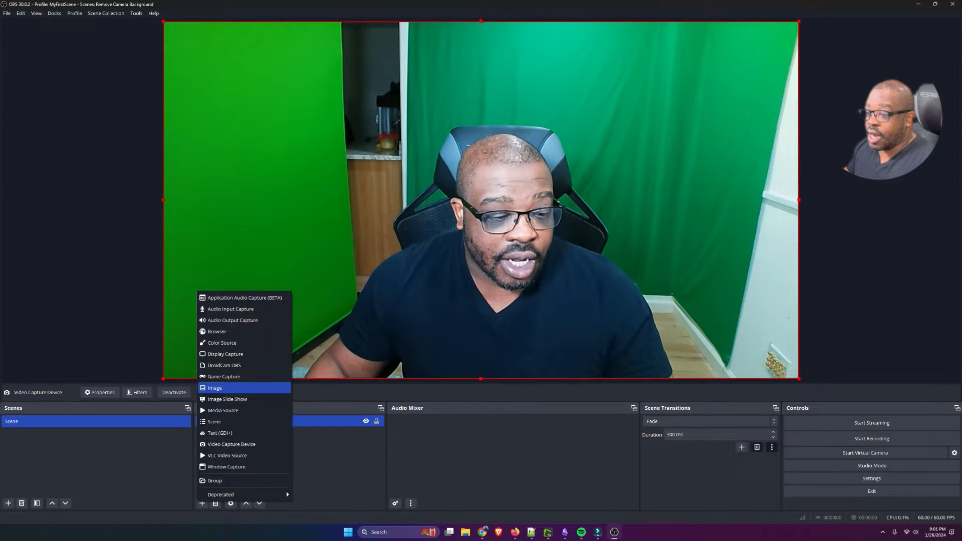
left_click(214, 387)
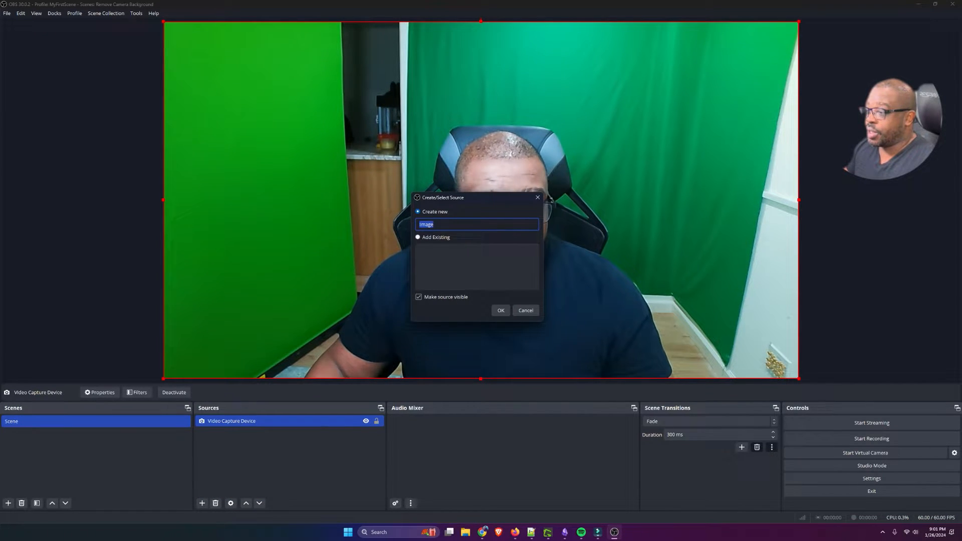
left_click(500, 310)
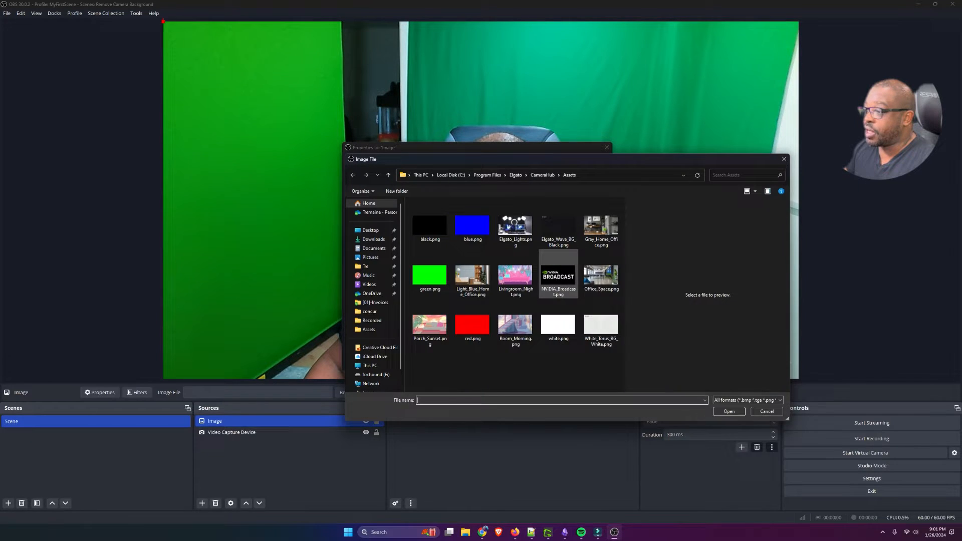
left_click(600, 225)
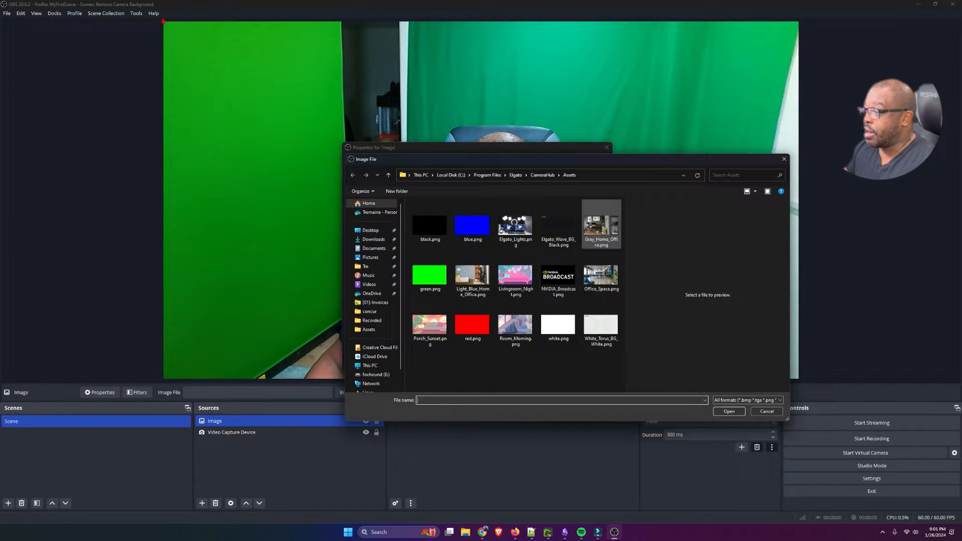
- Load Gray_Home_Office.png as the image after previewing the light blue office picture
left_click(472, 275)
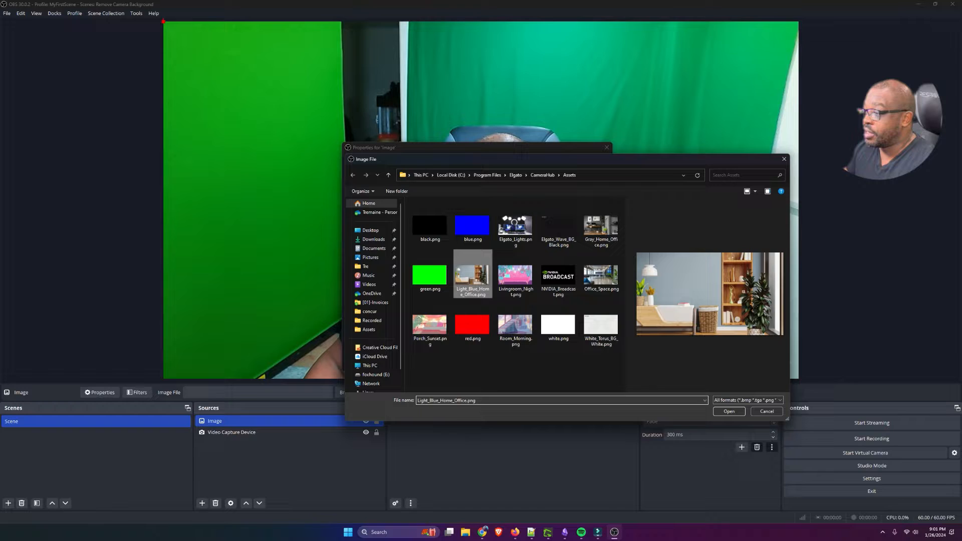
left_click(515, 226)
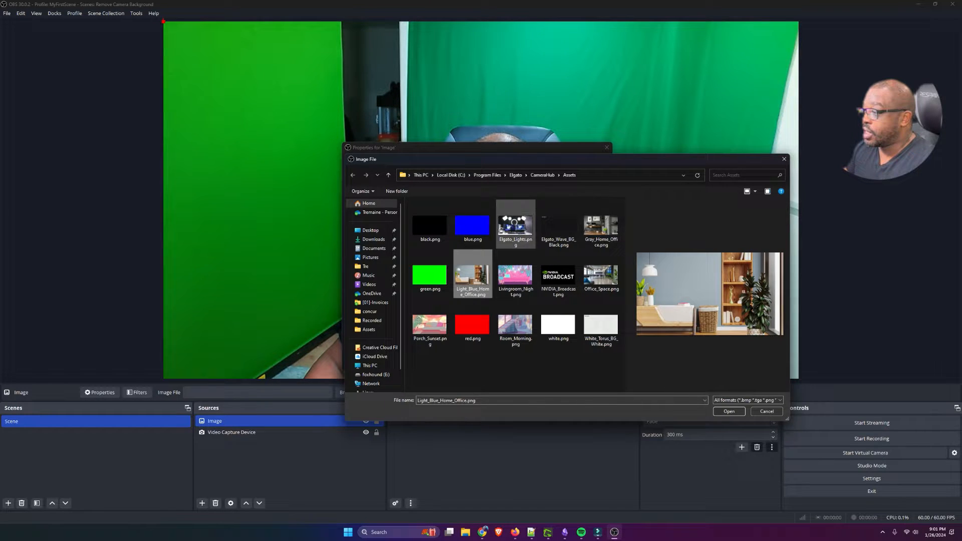
left_click(600, 226)
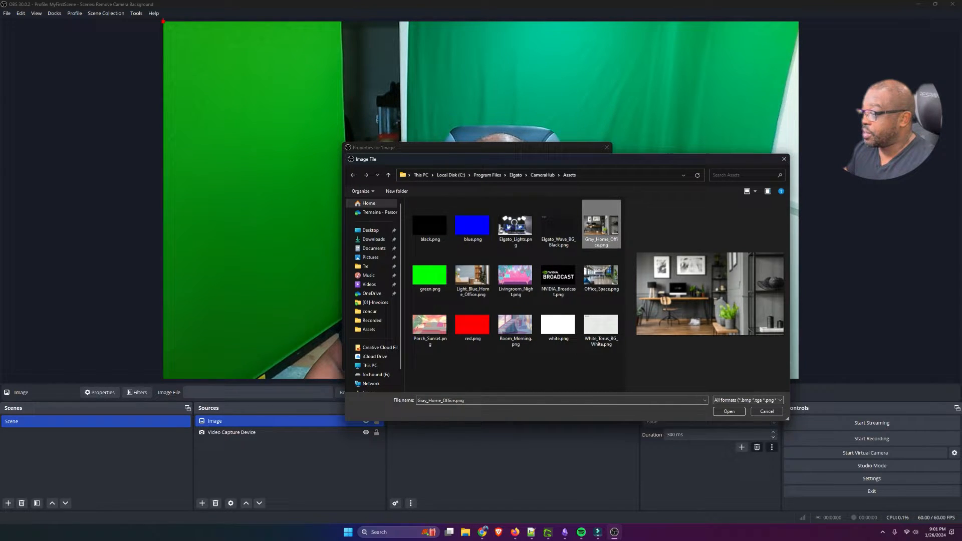
left_click(728, 411)
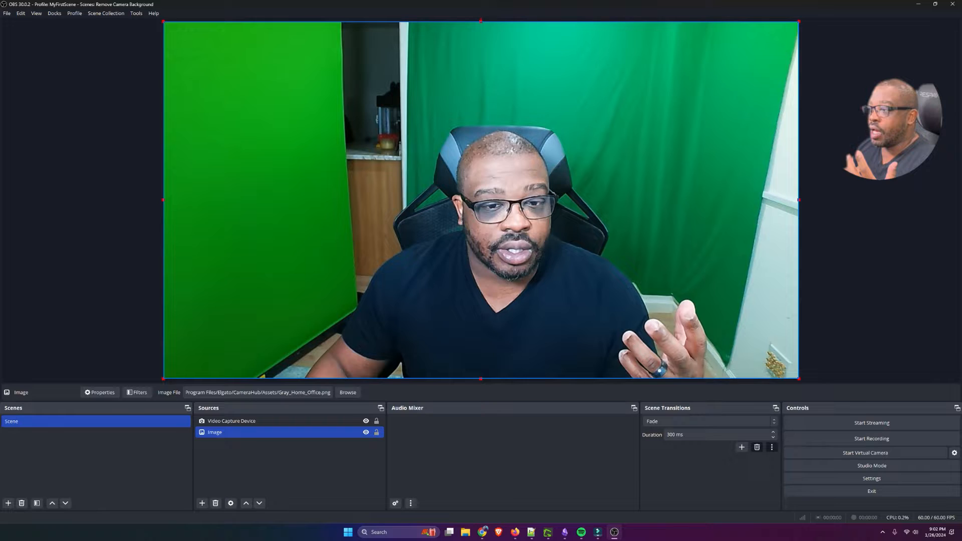
- Add a Chroma Key filter to the Video Capture Device so the green screen drops out
left_click(232, 421)
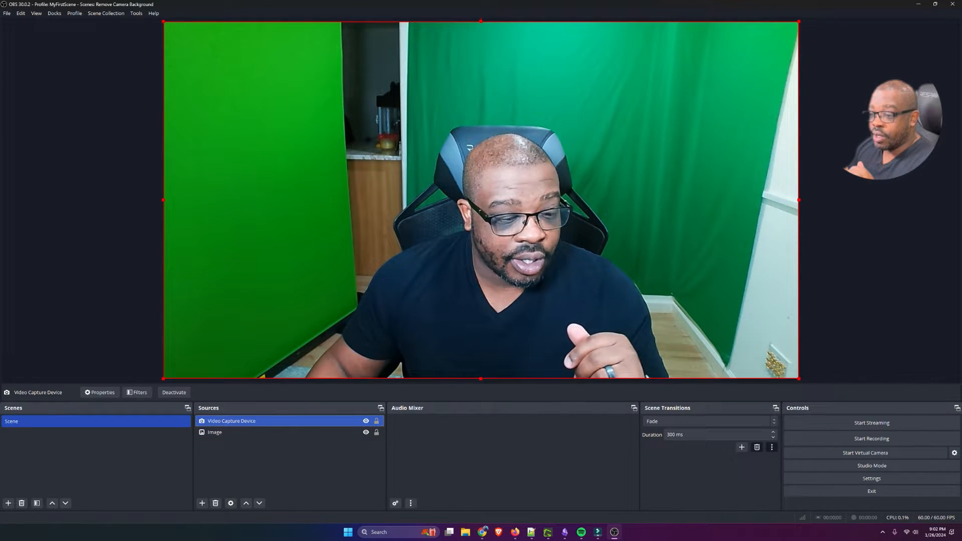
right_click(232, 421)
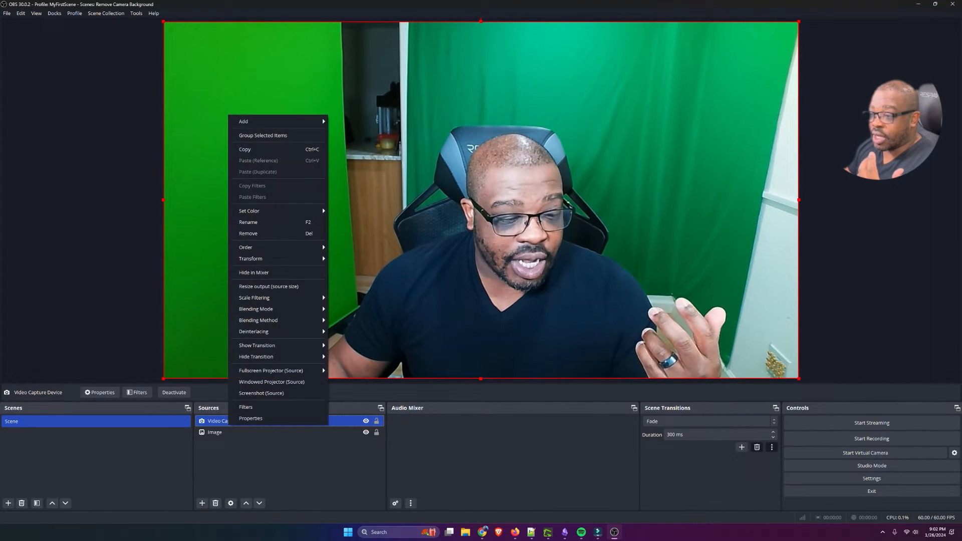
left_click(245, 407)
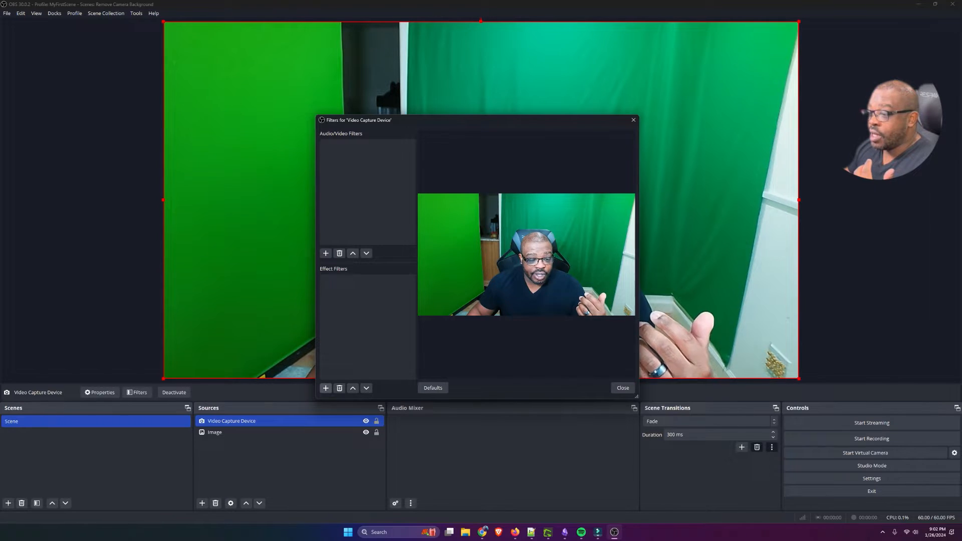
left_click(325, 387)
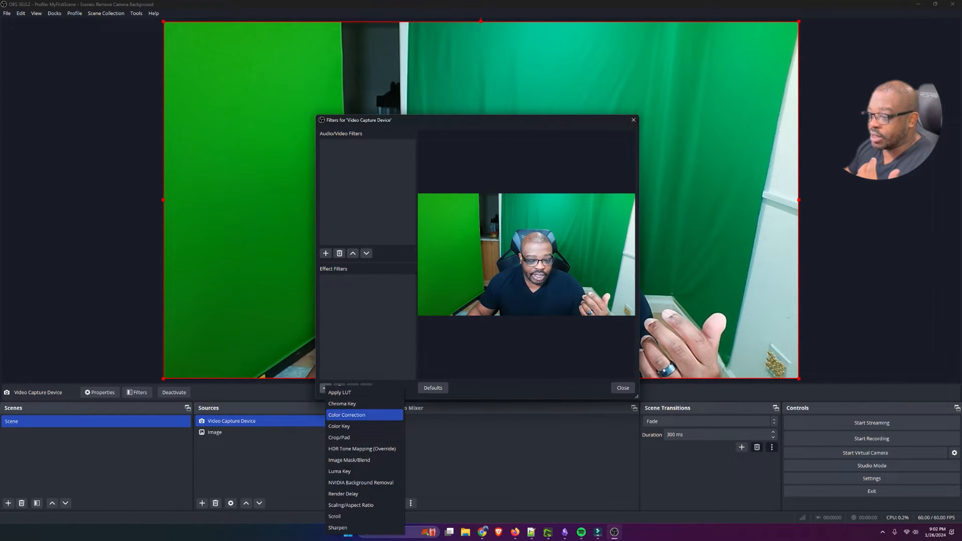
left_click(342, 403)
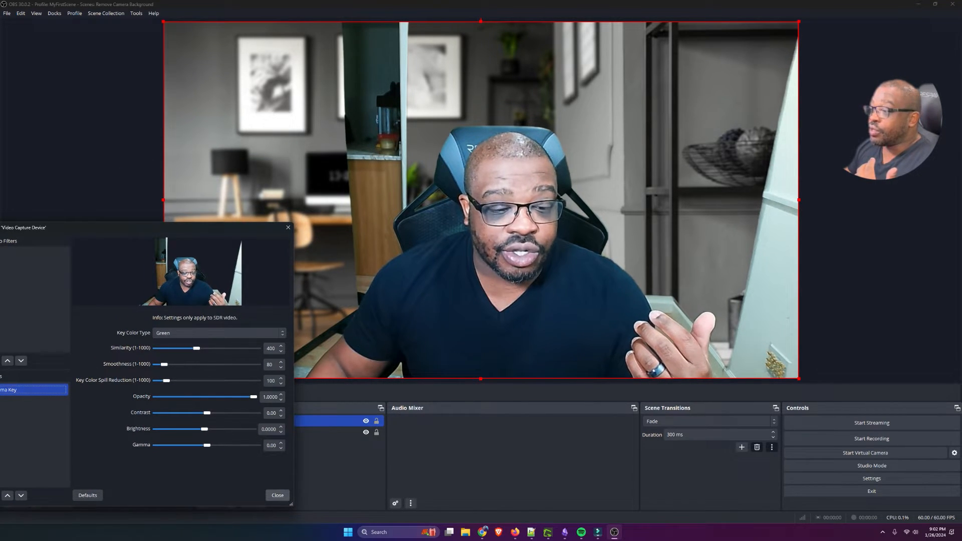
left_click(276, 495)
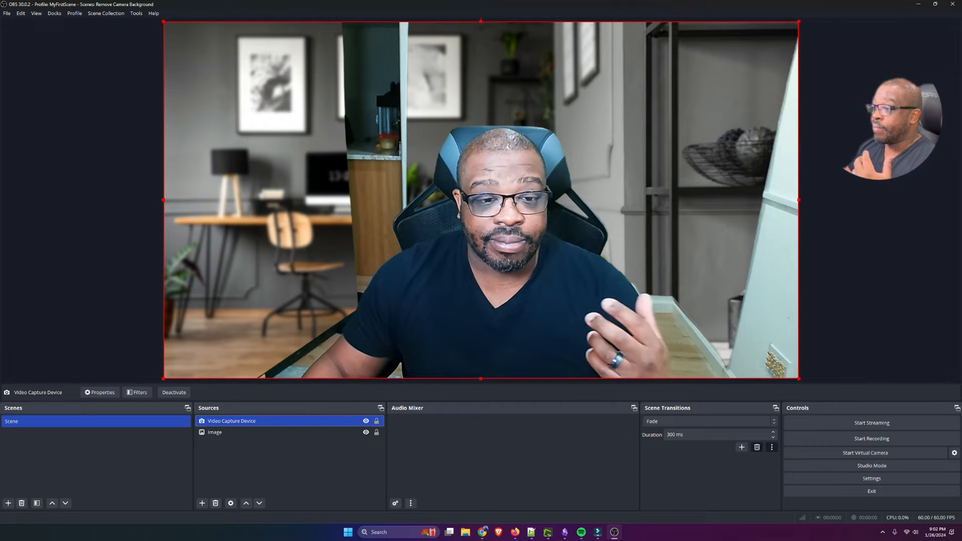
- Add an NVIDIA Background Removal filter to the webcam source next to Chroma Key
left_click(140, 391)
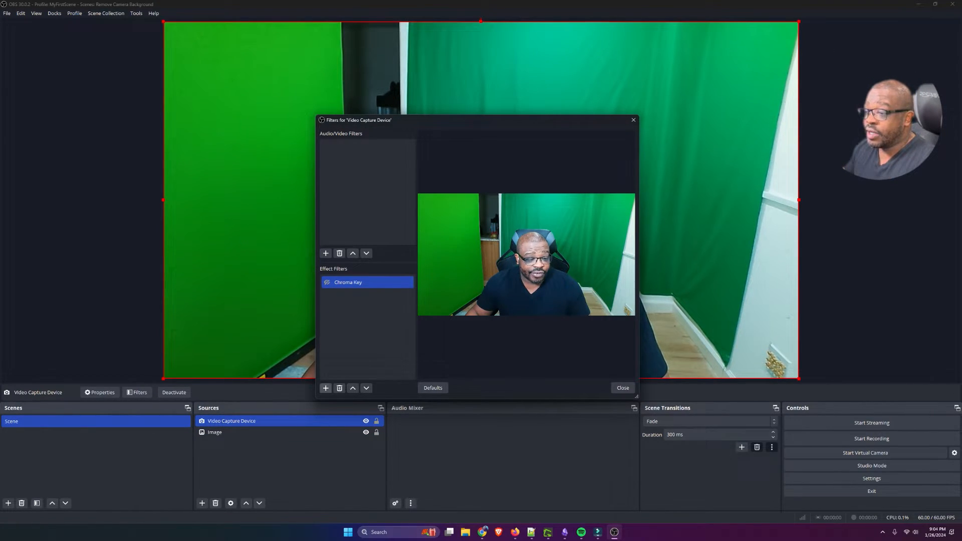
left_click(326, 388)
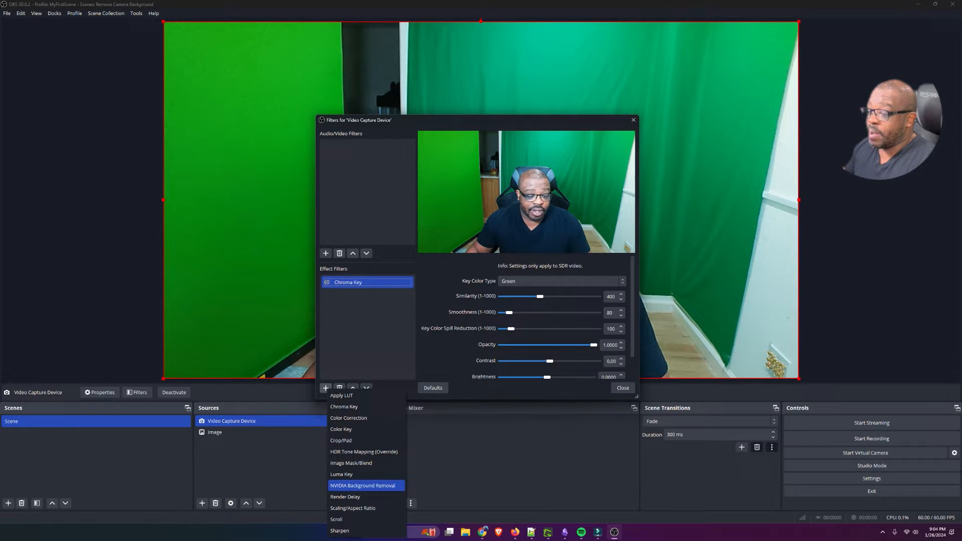
left_click(363, 485)
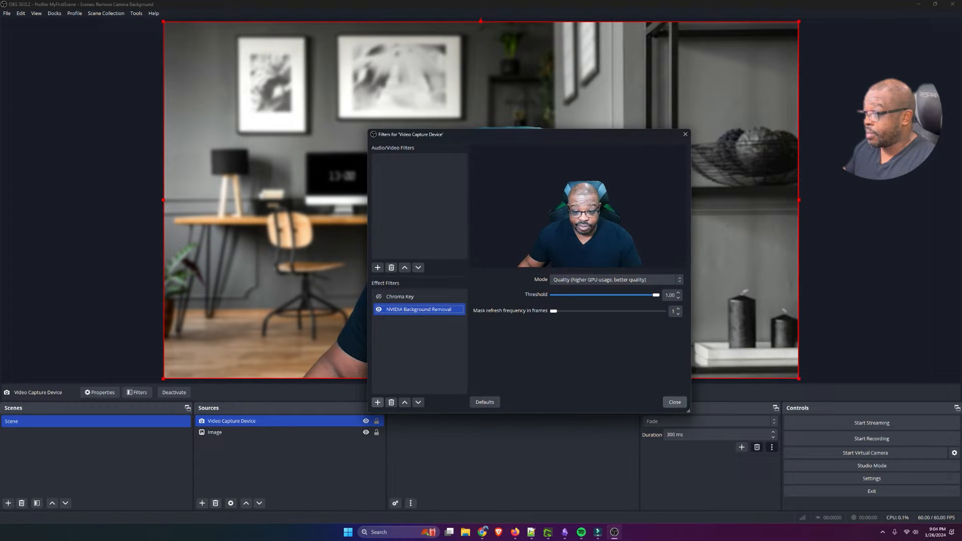
left_click(673, 402)
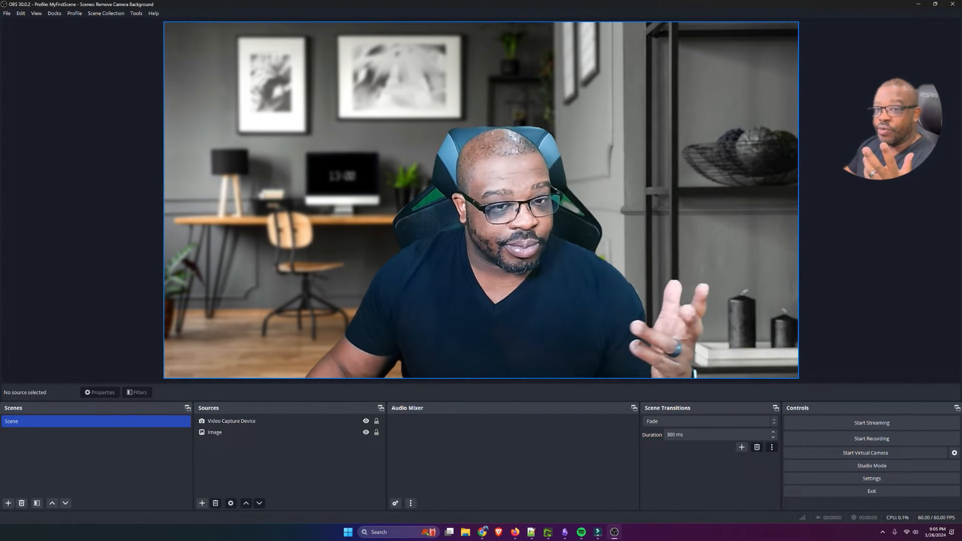
left_click(232, 421)
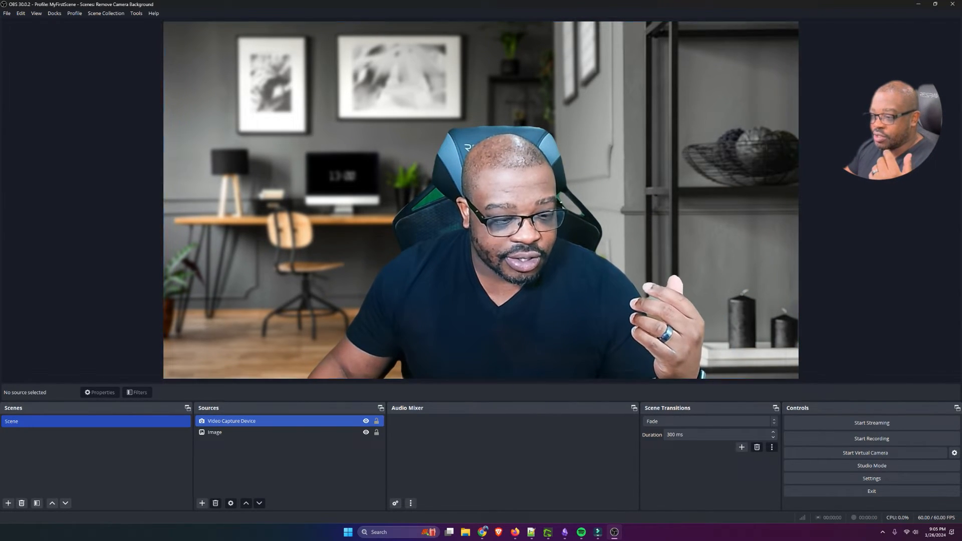
- Move NVIDIA Background Removal above Chroma Key in the webcam's filter order
left_click(138, 392)
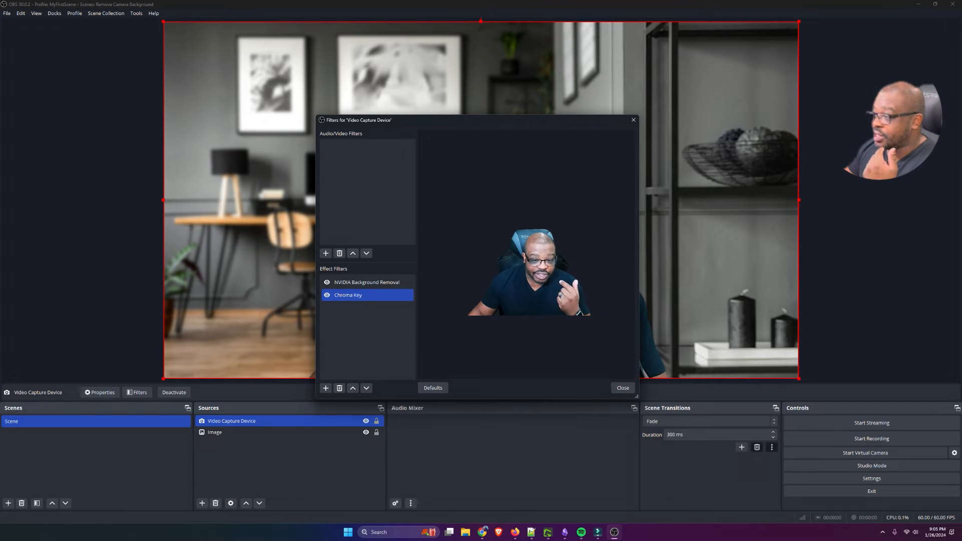
left_click(622, 387)
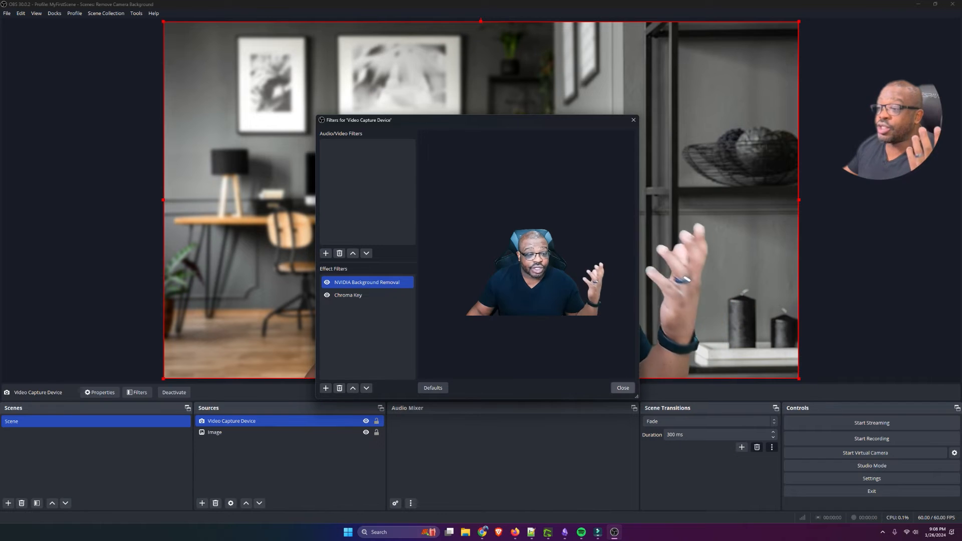
left_click(622, 387)
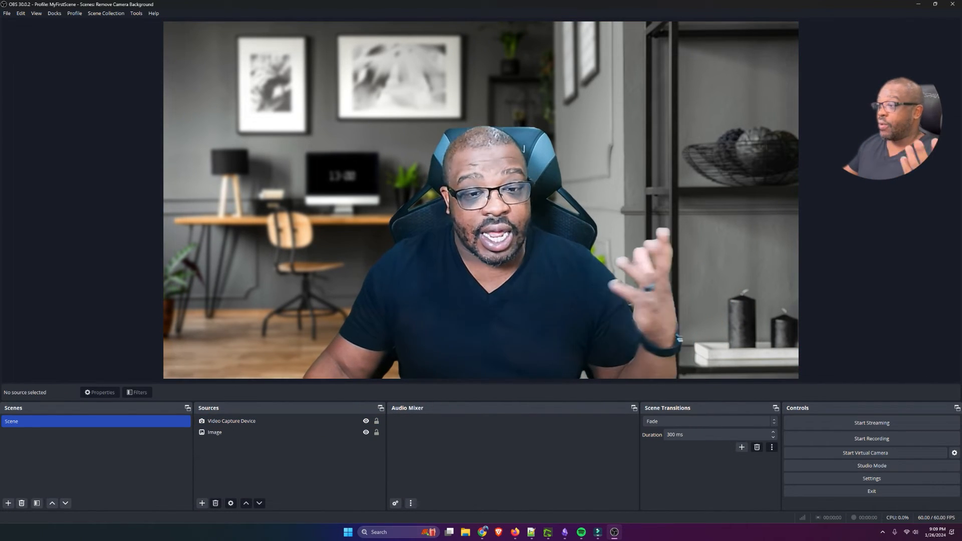
- Swap the Image source's file to Office_Space.png as the new background
double_click(215, 432)
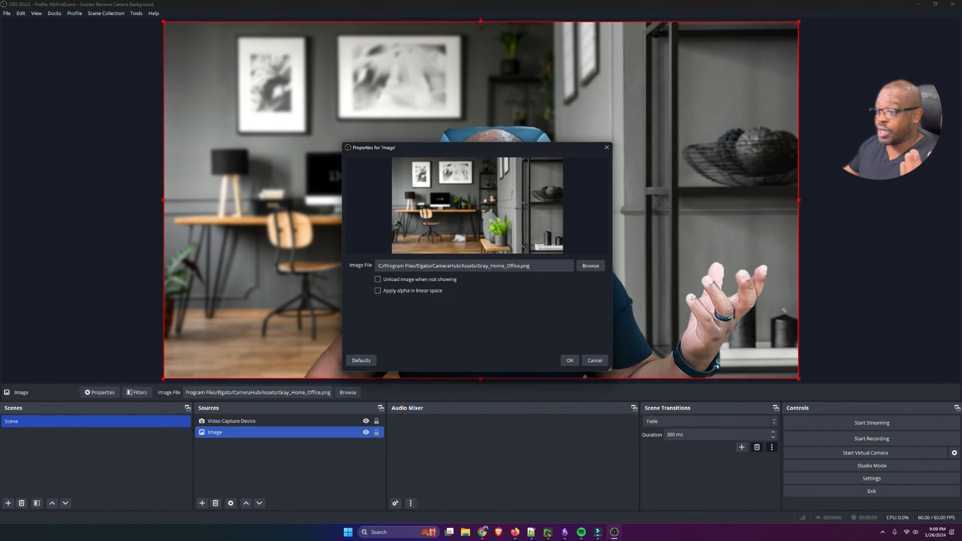
left_click(588, 265)
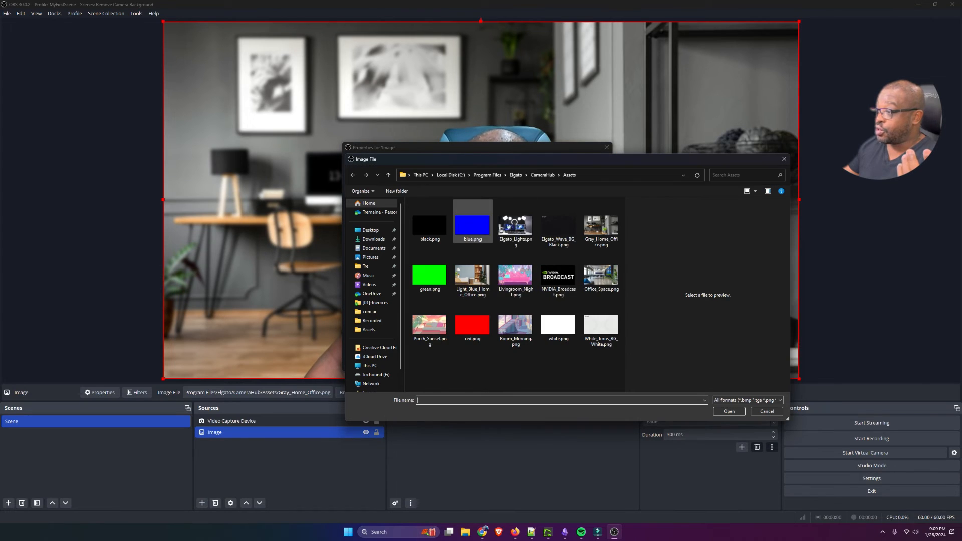
left_click(600, 275)
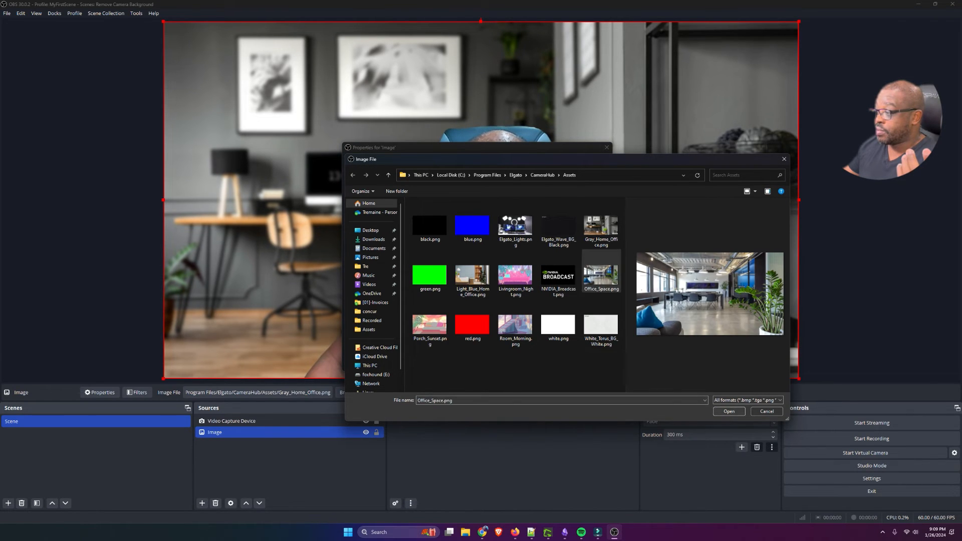
left_click(728, 411)
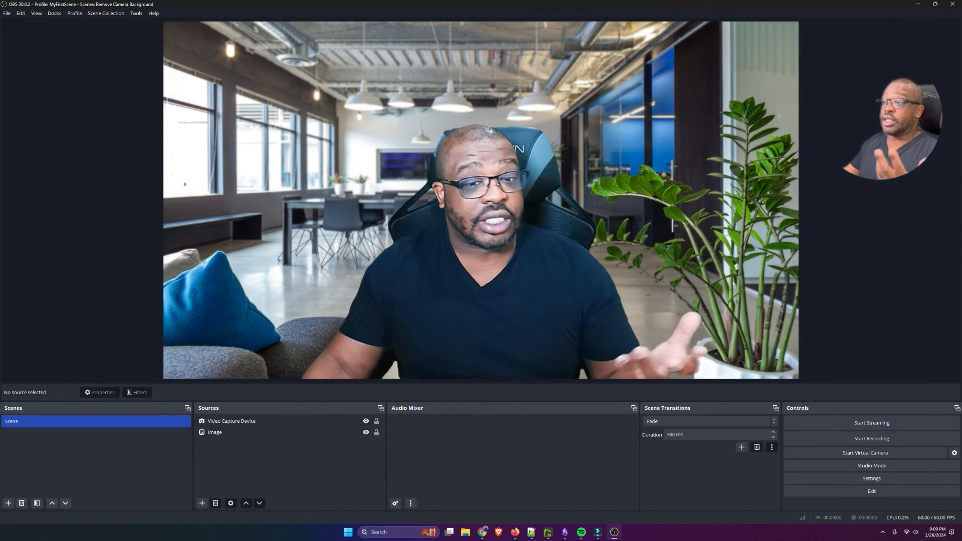